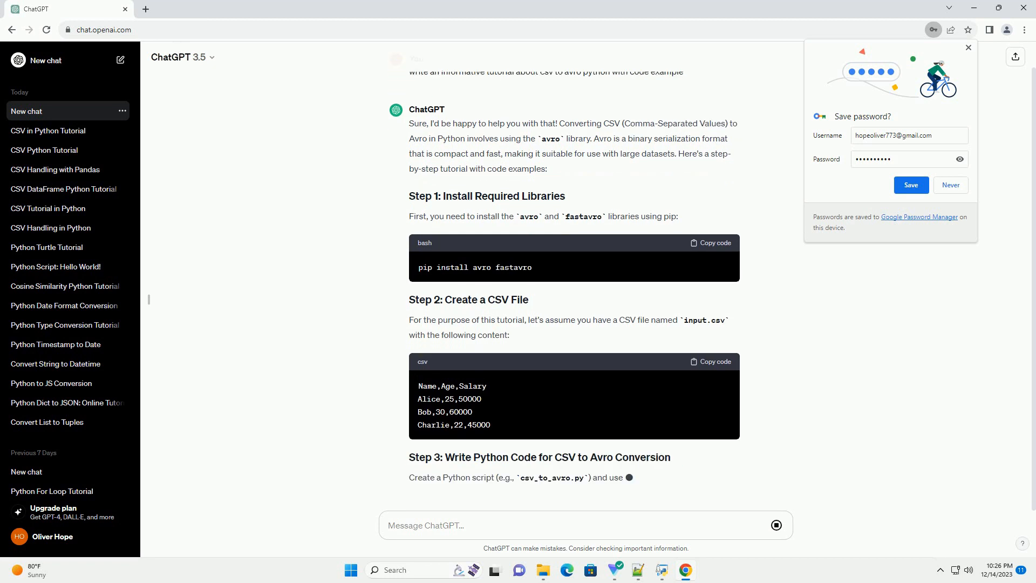
{"action": "scroll", "scroll_direction": "down", "scroll_amount": 3}
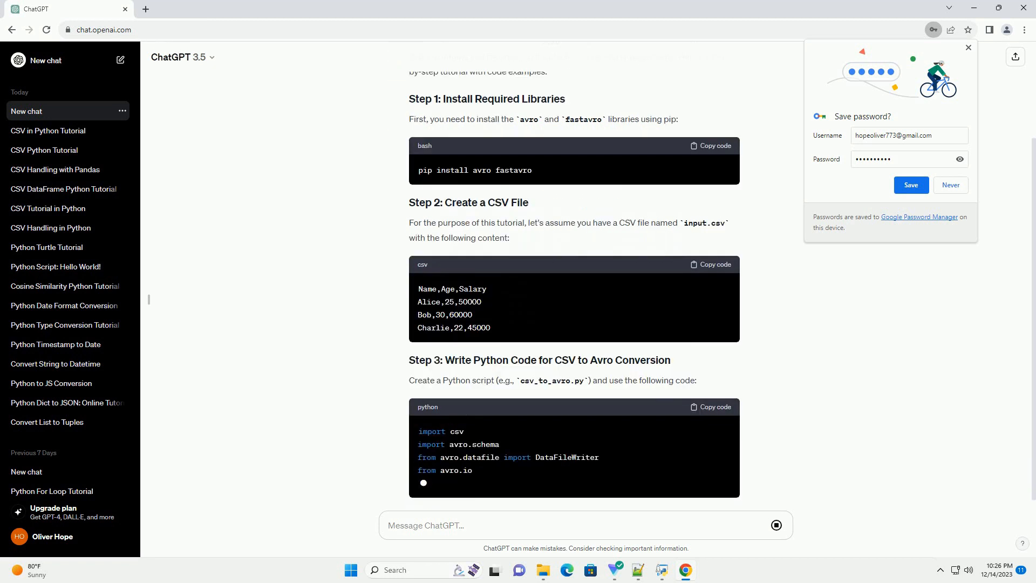
{"action": "scroll", "scroll_direction": "down", "scroll_amount": 3}
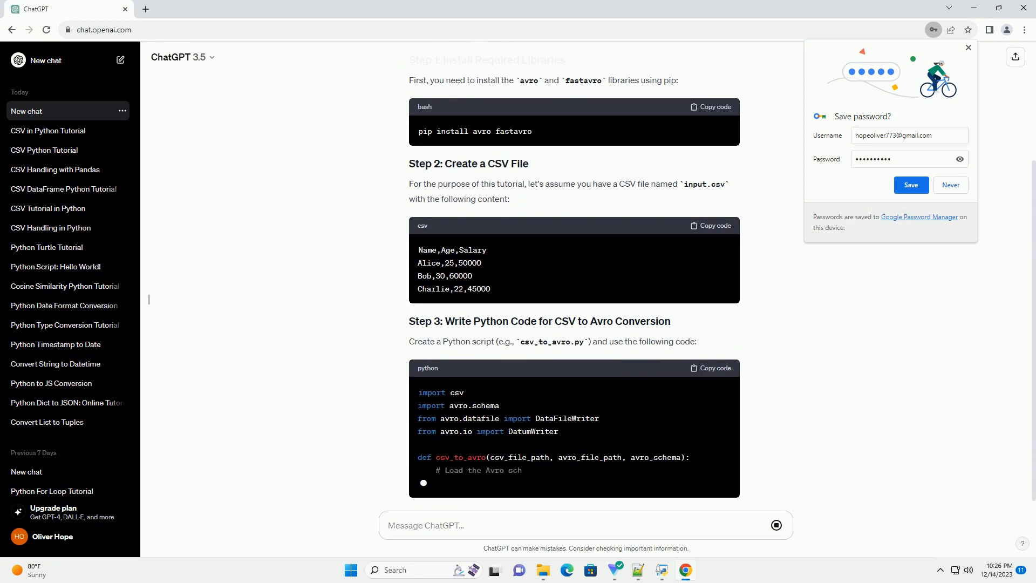
{"action": "scroll", "scroll_direction": "down", "scroll_amount": 3}
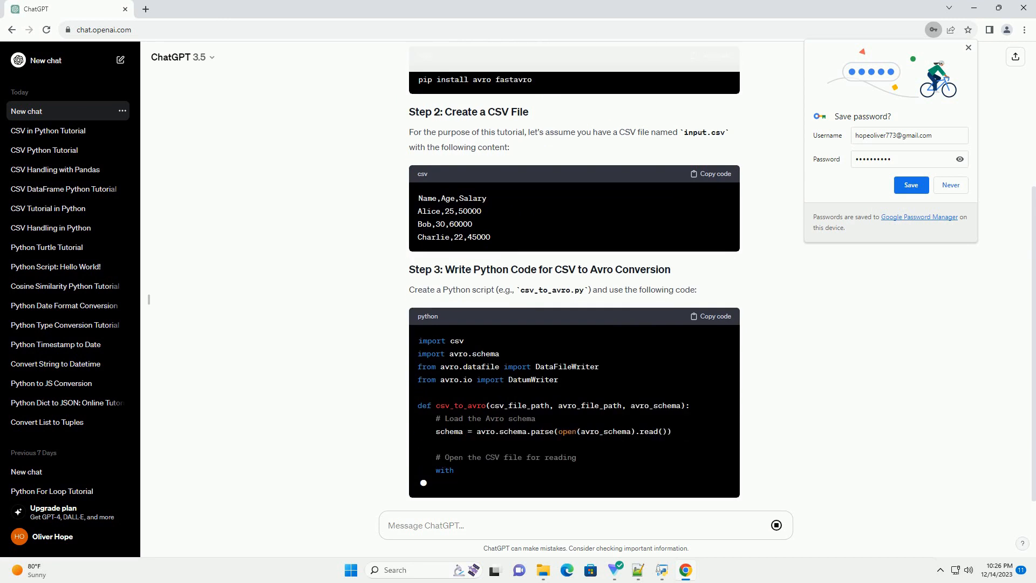
{"action": "scroll", "scroll_direction": "down", "scroll_amount": 3}
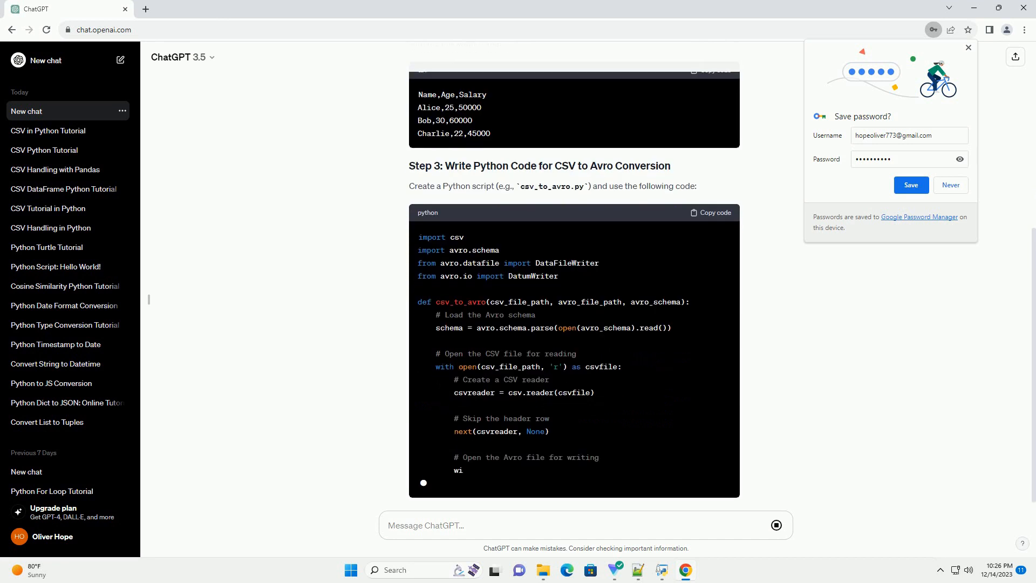
{"action": "scroll", "scroll_direction": "down", "scroll_amount": 3}
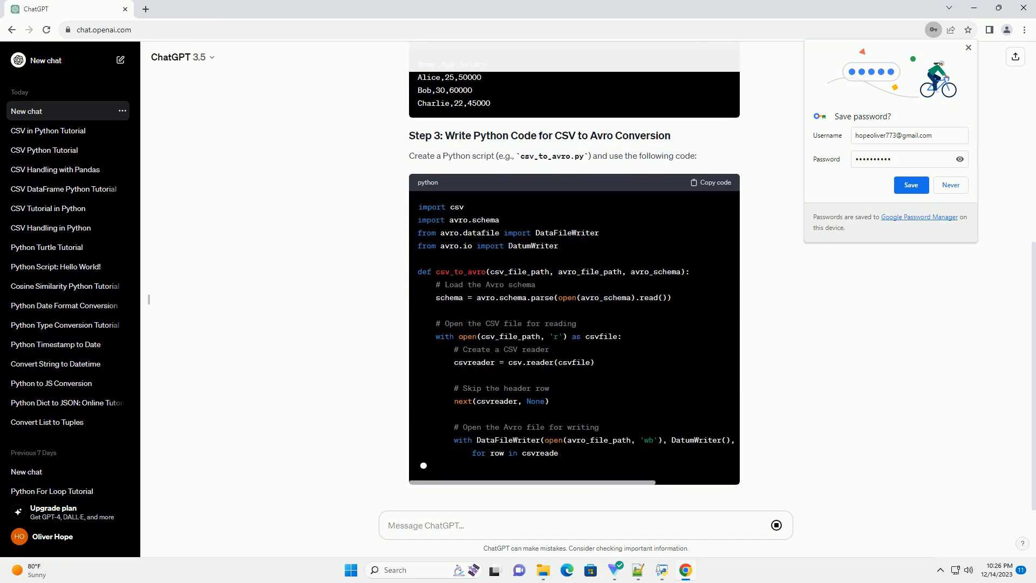
{"action": "scroll", "scroll_direction": "down", "scroll_amount": 3}
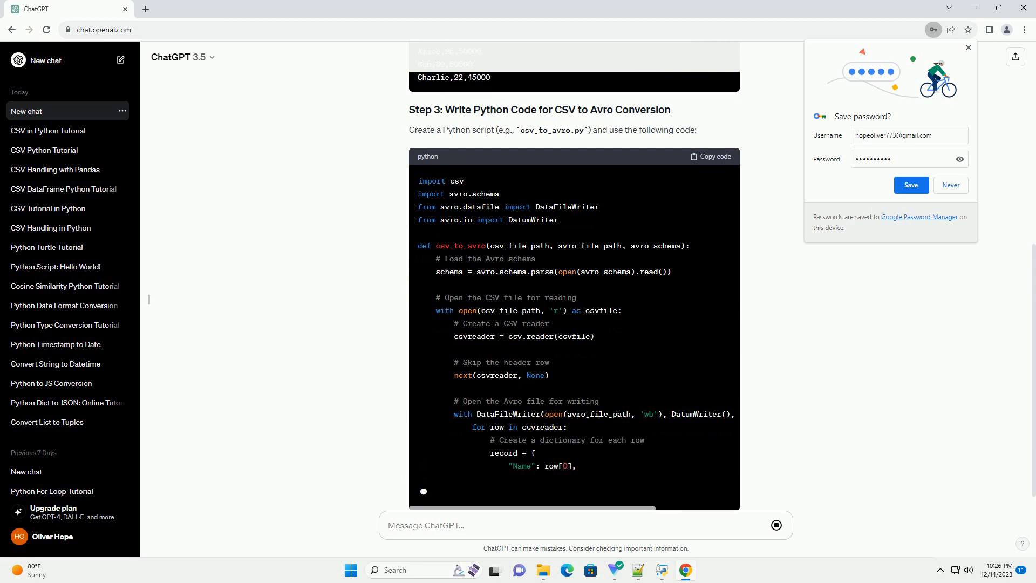
{"action": "scroll", "scroll_direction": "down", "scroll_amount": 3}
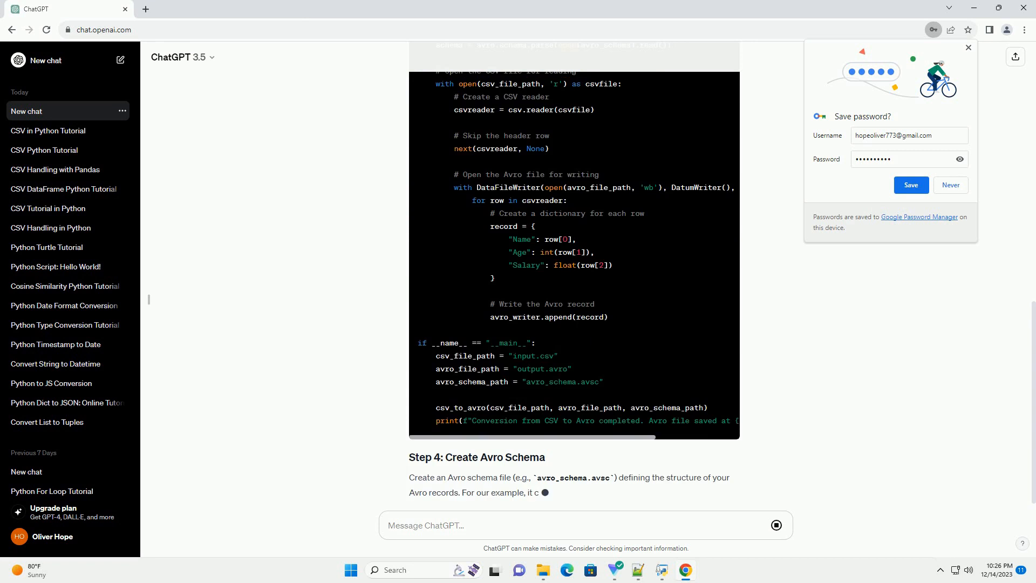
{"action": "scroll", "scroll_direction": "down", "scroll_amount": 3}
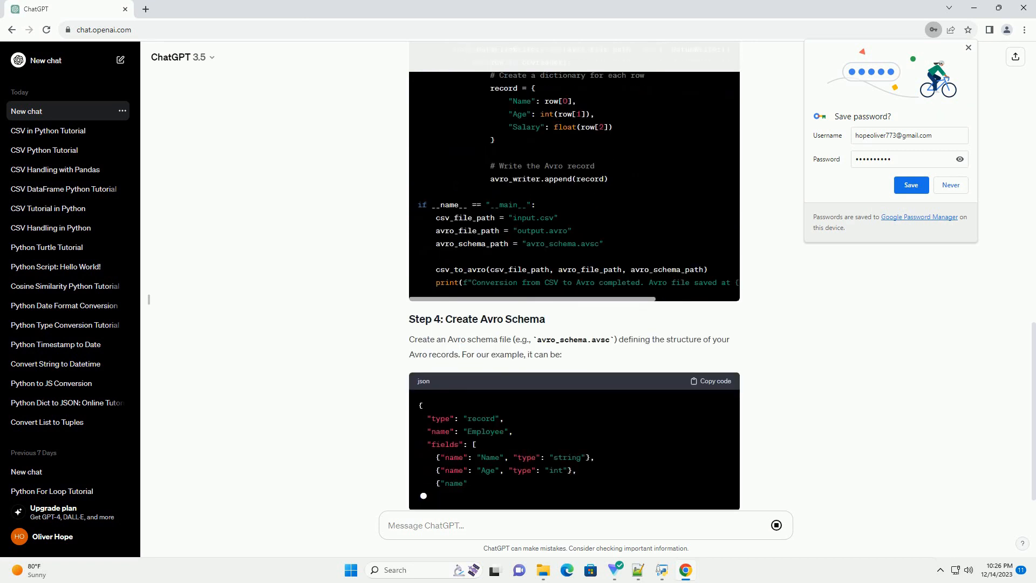
{"action": "scroll", "scroll_direction": "down", "scroll_amount": 3}
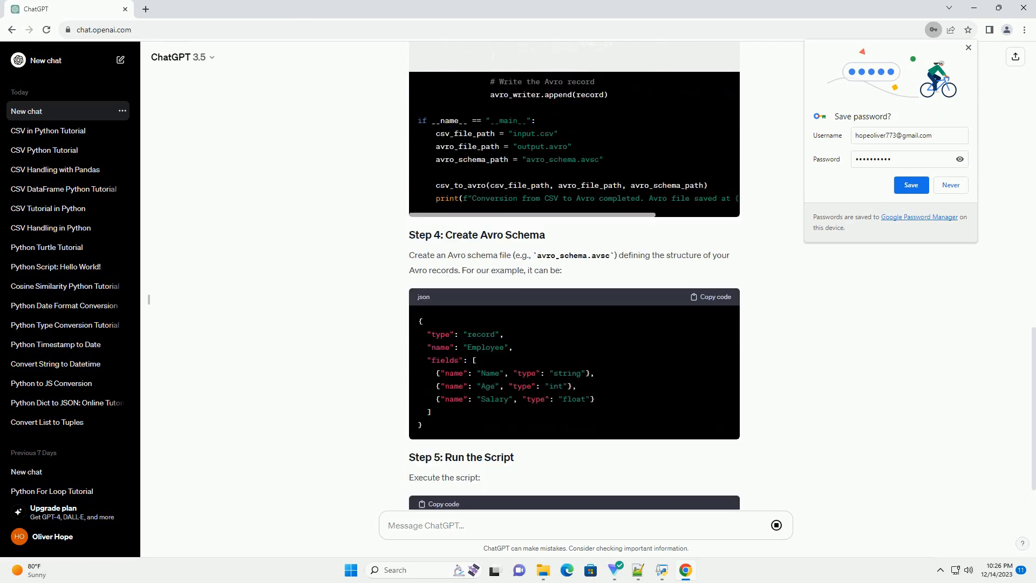